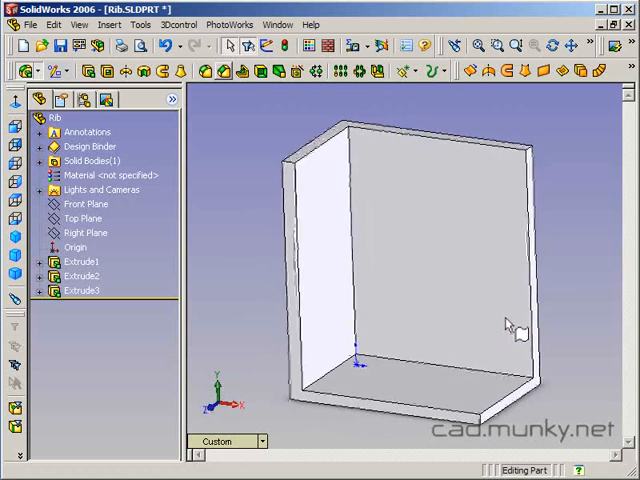
- Create Plane1 parallel to the Front Plane, offset partway through the box
click(450, 405)
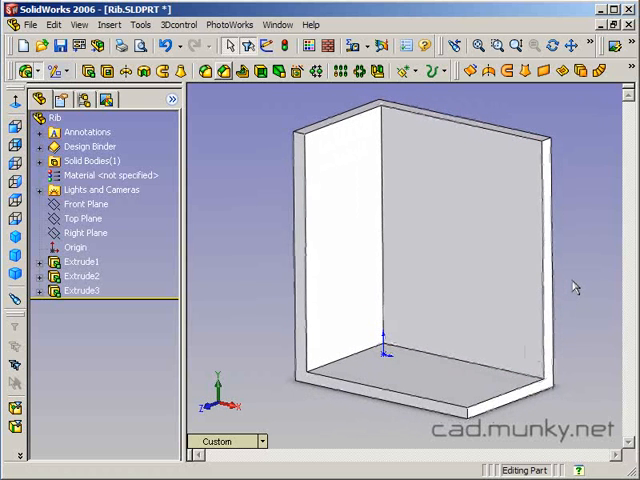
click(85, 204)
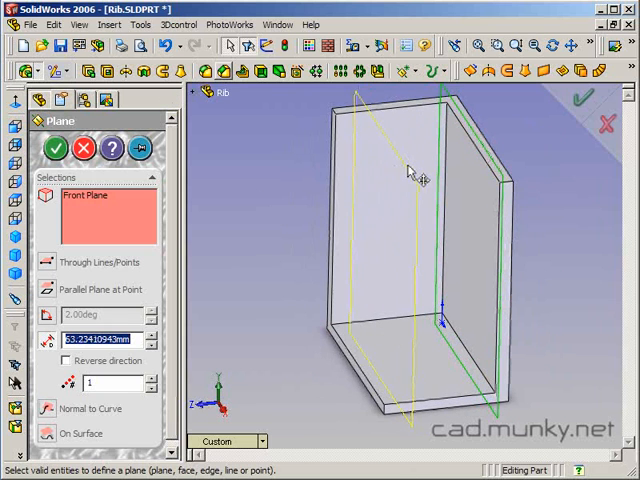
click(49, 147)
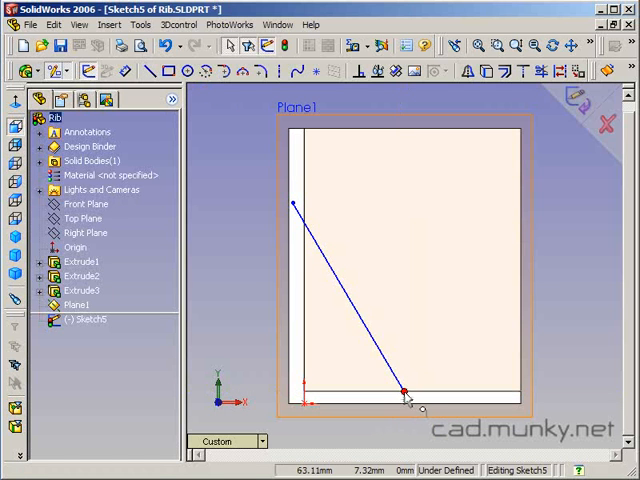
- Draw the slanted line down to the floor on Plane1 and close Sketch5
drag(408, 390, 432, 415)
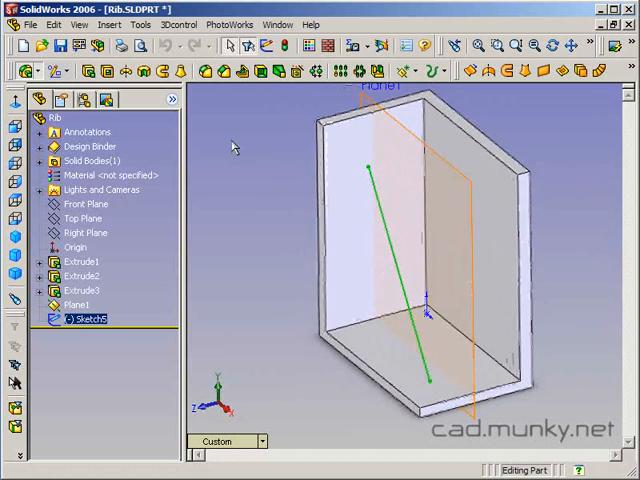
double_click(80, 319)
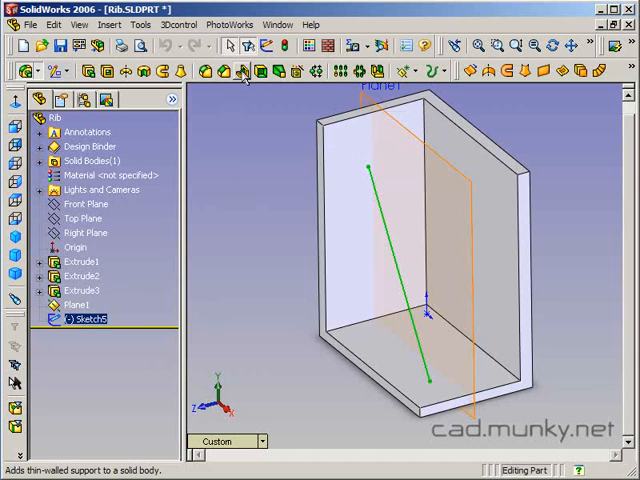
- Build Rib2 from the slanted line at 10 mm thickness with the default direction
click(245, 71)
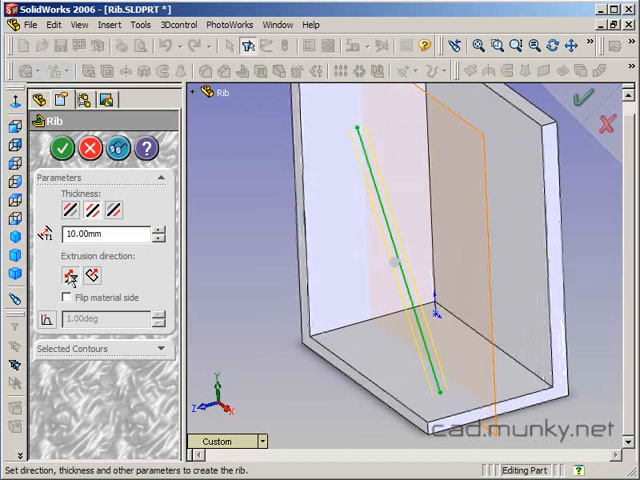
mouse_move(70, 280)
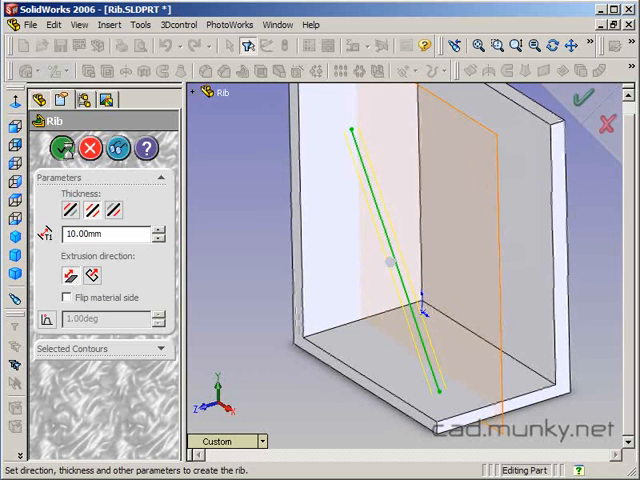
click(62, 148)
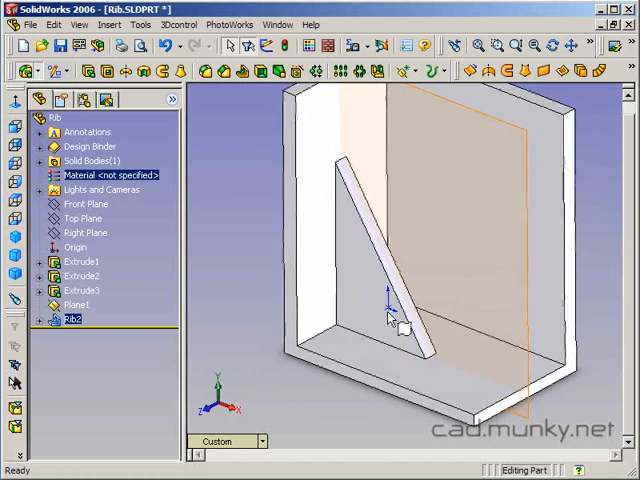
- Edit Rib2 to extrude the other direction, producing a slanted plank
right_click(72, 319)
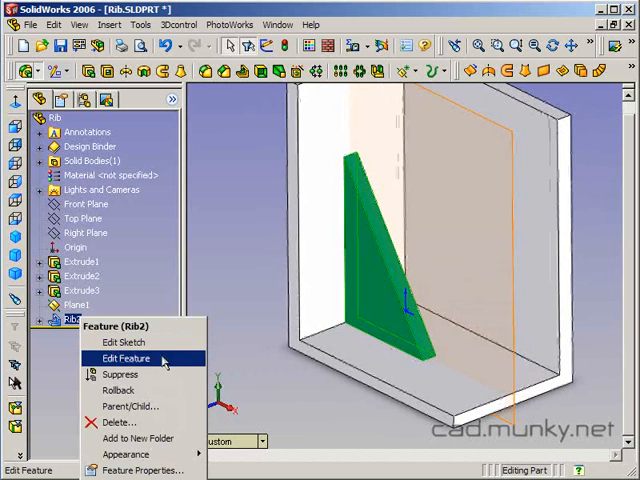
click(122, 358)
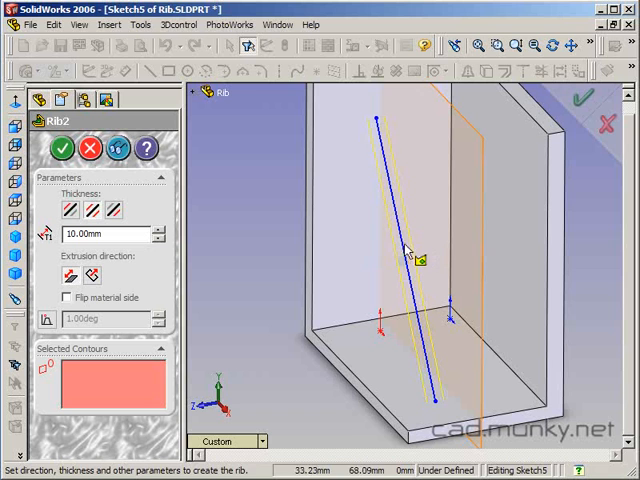
click(405, 255)
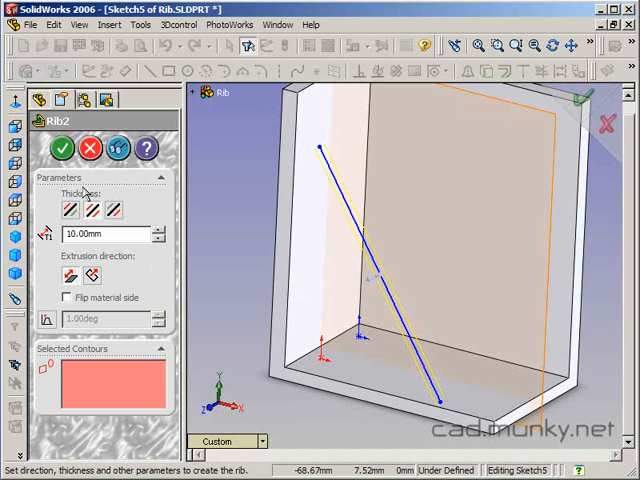
click(67, 148)
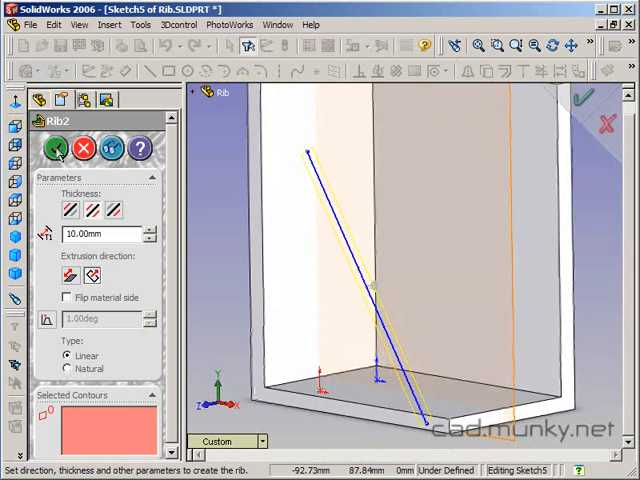
click(58, 148)
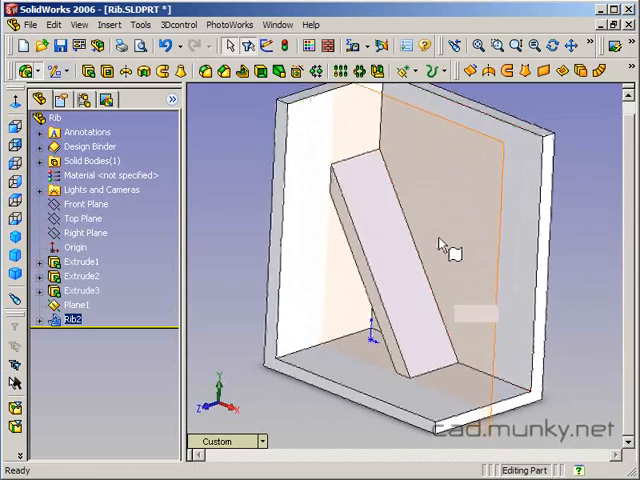
- Orbit the part and bring up Rib2's right-click options
drag(450, 250, 410, 285)
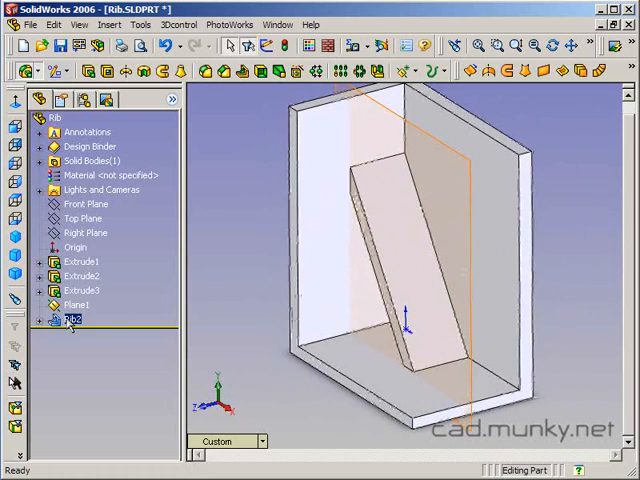
right_click(73, 319)
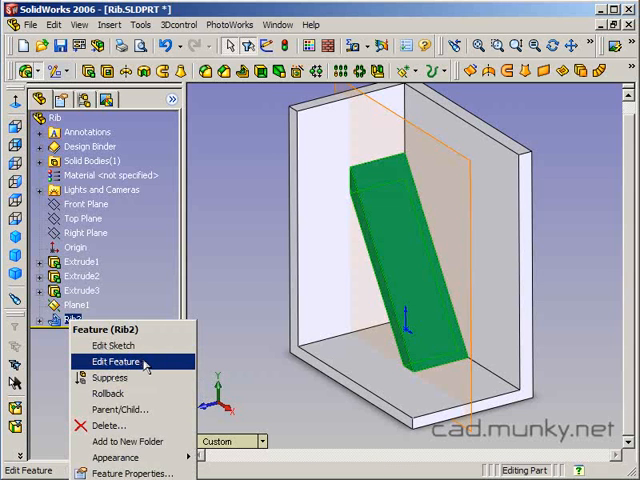
mouse_move(112, 378)
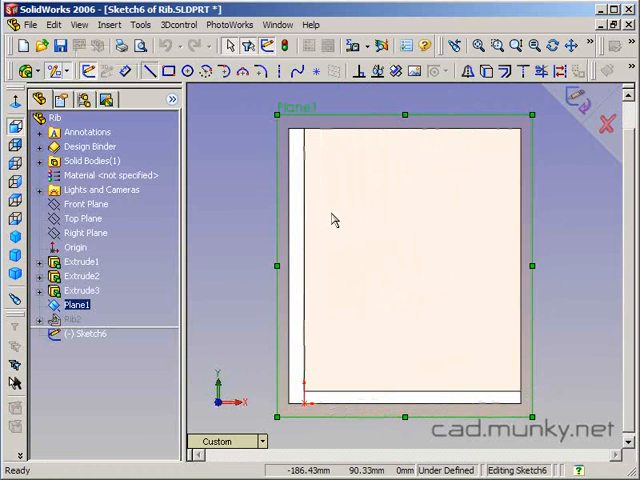
- Draw the first line of the curved brace profile on Plane1
drag(247, 183, 338, 235)
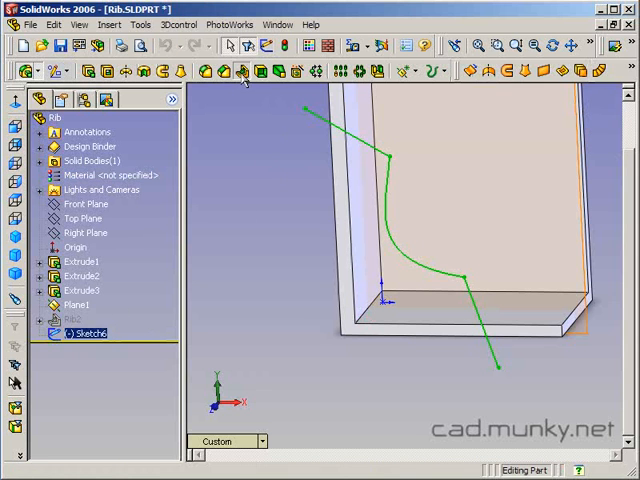
click(240, 70)
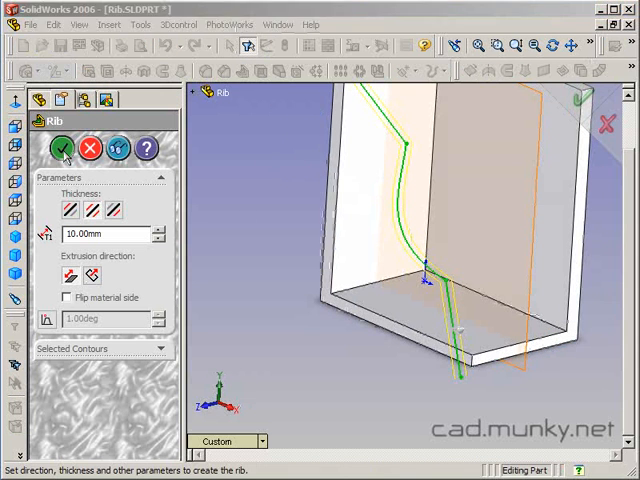
click(64, 148)
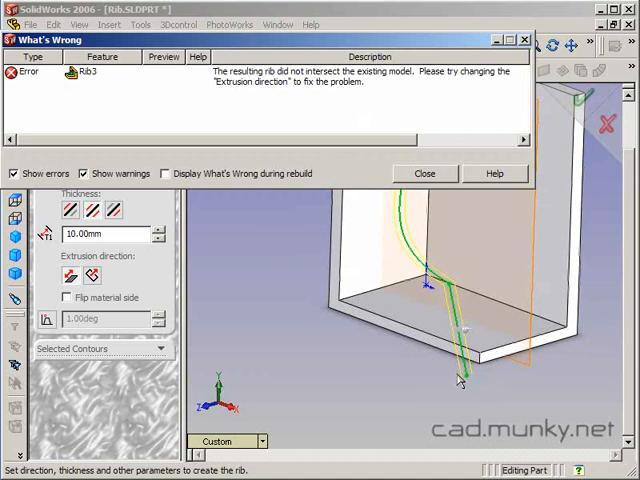
click(425, 173)
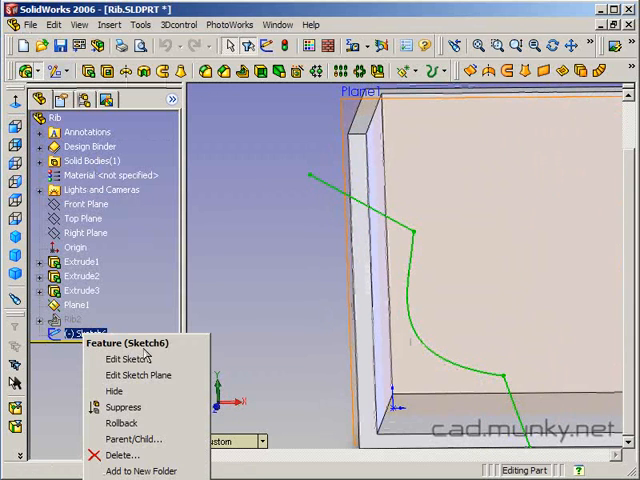
- Retry the rib from Sketch6, which fails with a non-intersection error
click(122, 358)
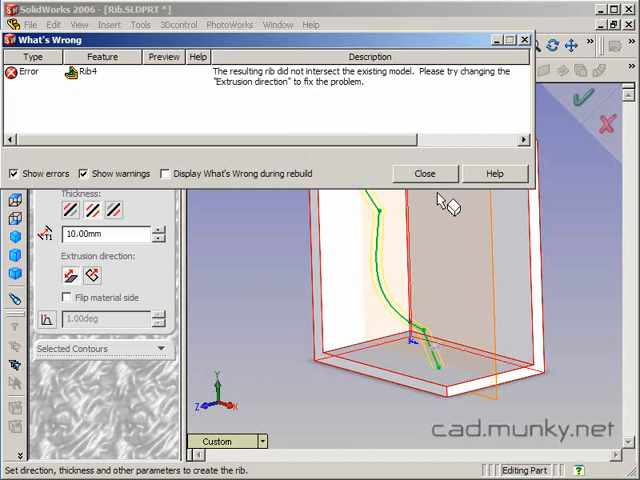
- Dismiss the error and flip the material side to build curved Rib5
click(423, 173)
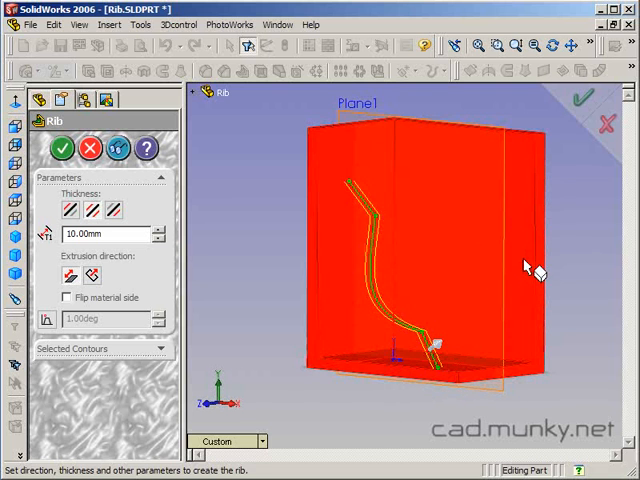
click(67, 298)
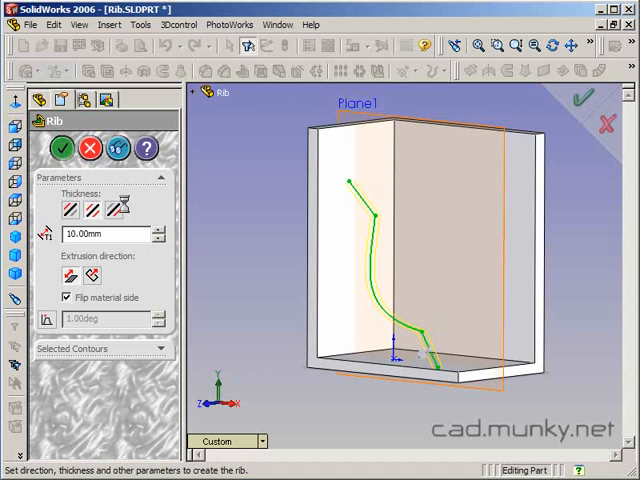
click(60, 148)
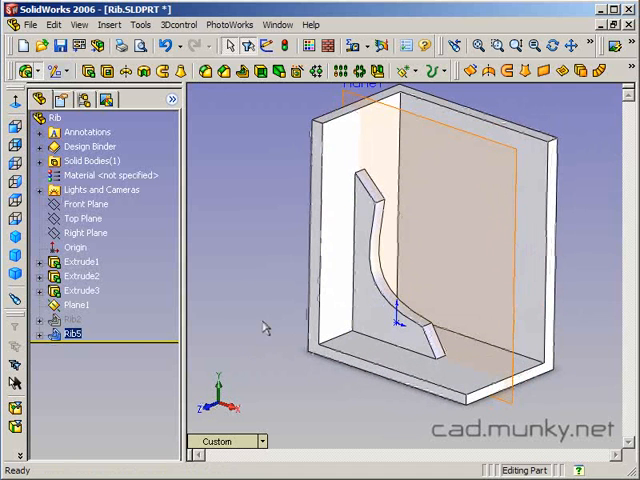